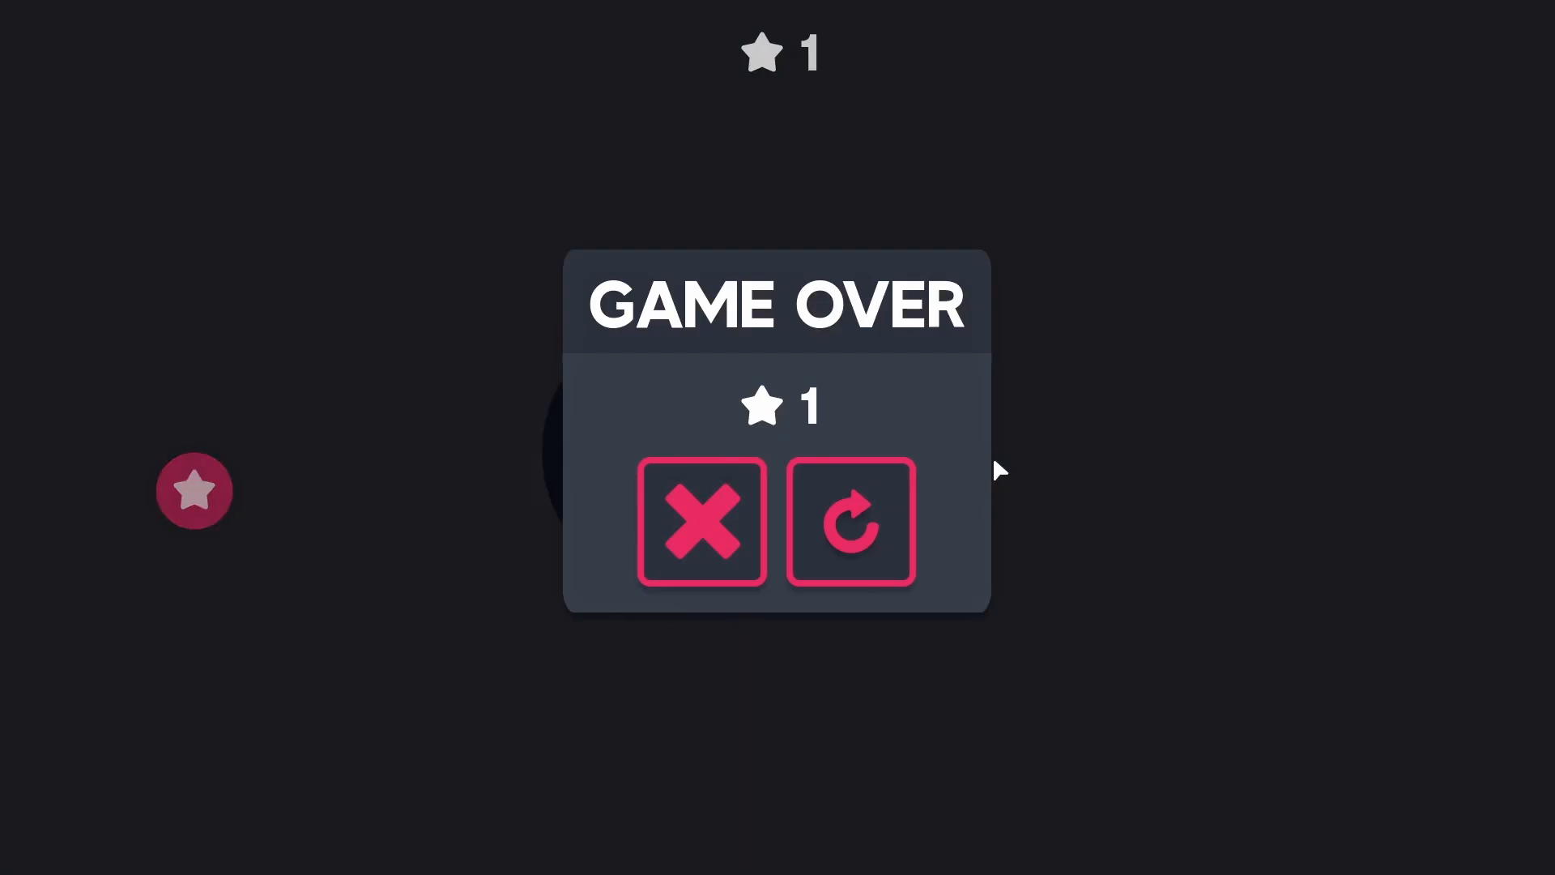
Create a Control root node named SceneTransition for the transition scene
click(847, 520)
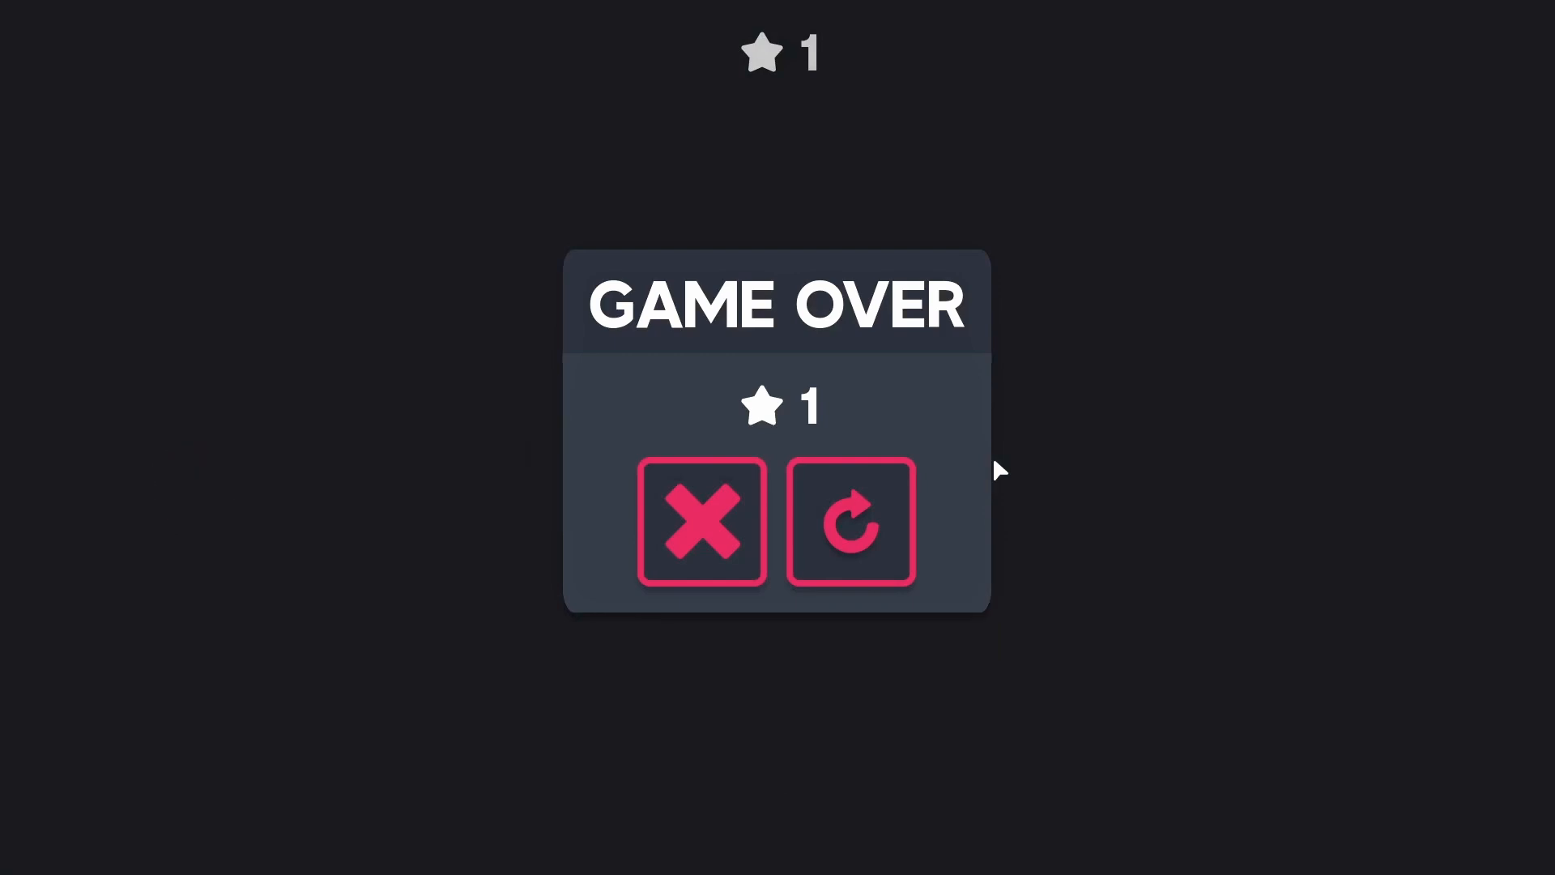
click(848, 520)
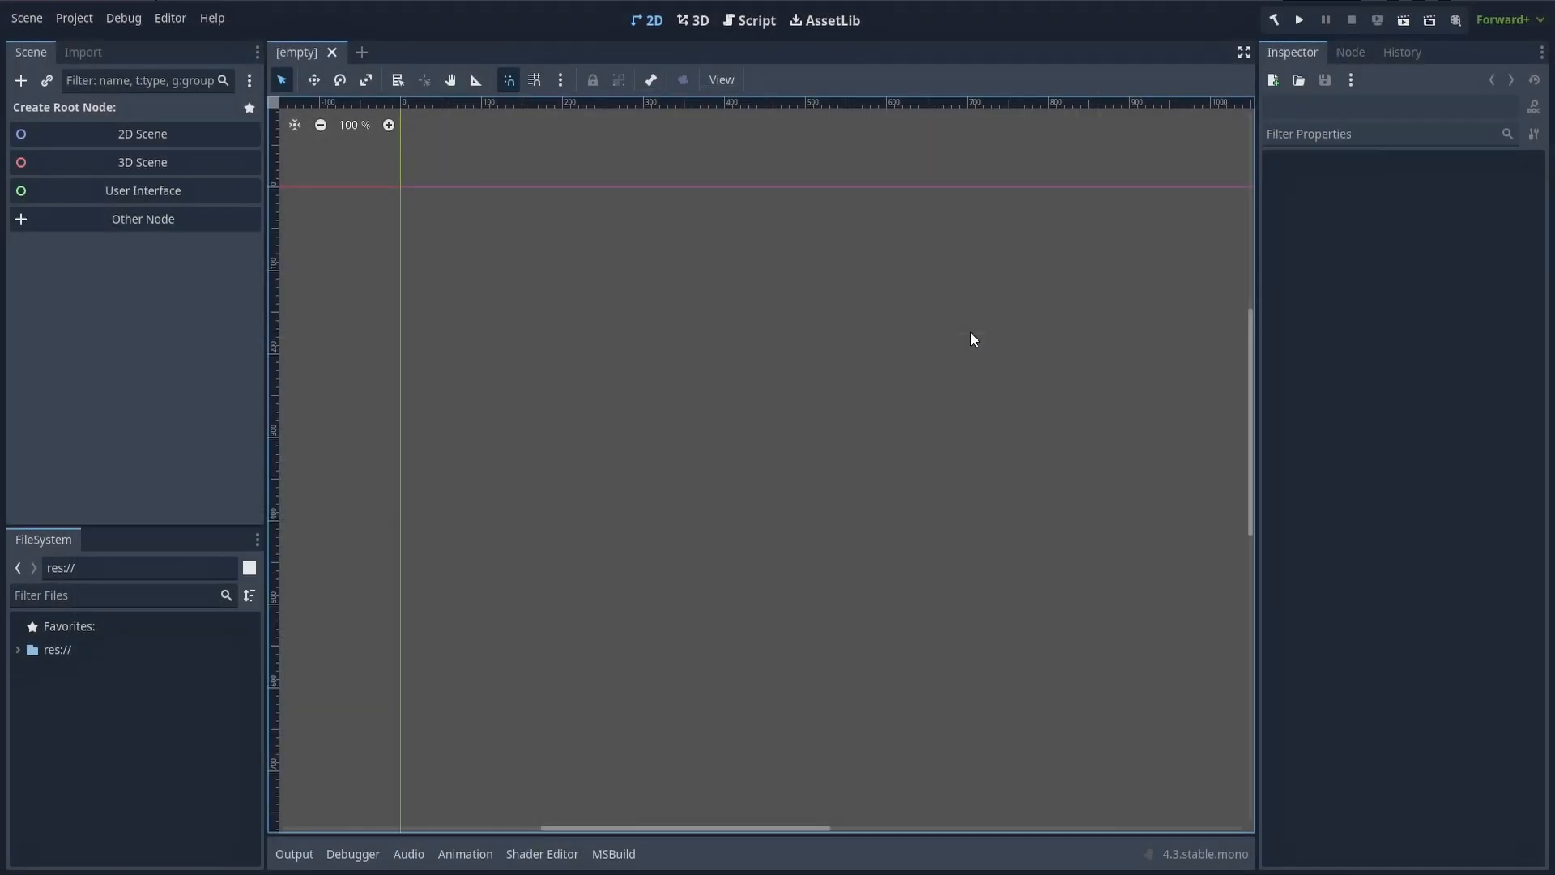
click(142, 191)
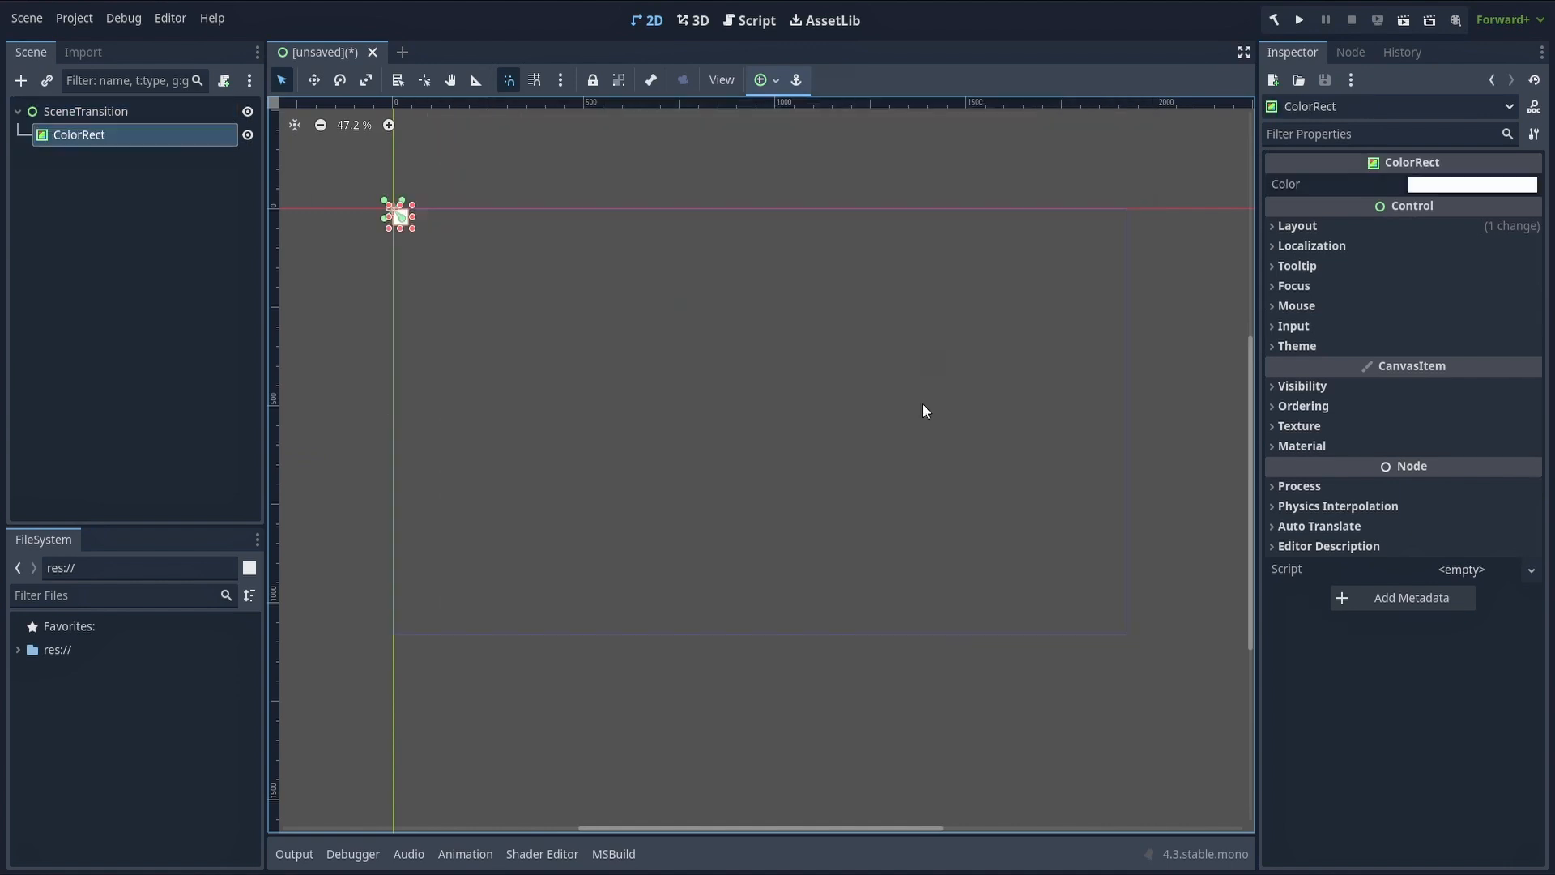
Make the ColorRect cover the full screen in black and save as scene_transition.tscn
click(1472, 185)
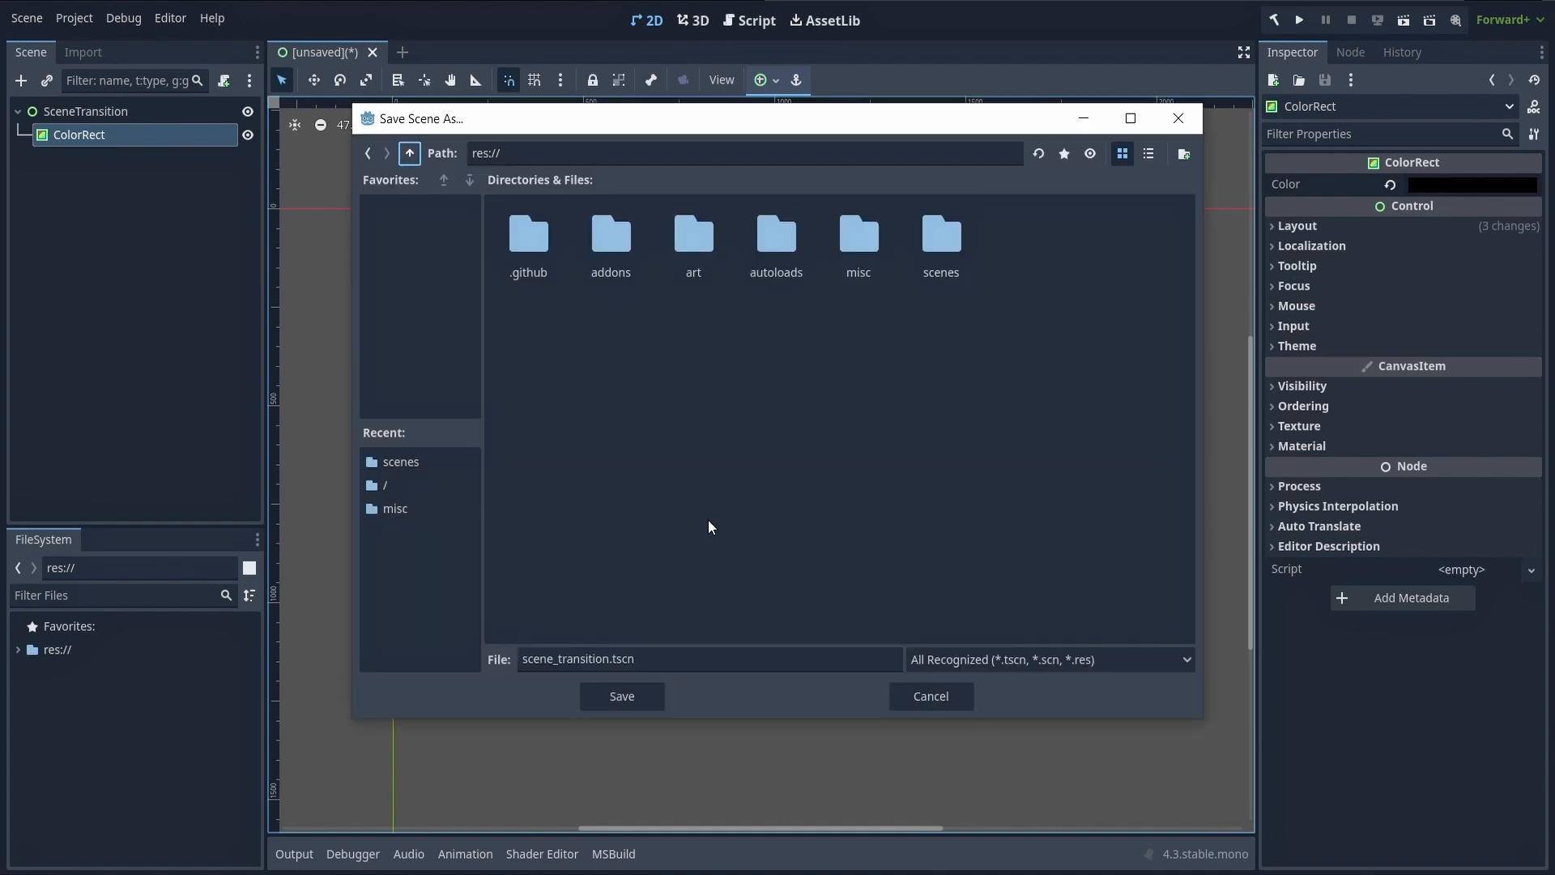
click(621, 695)
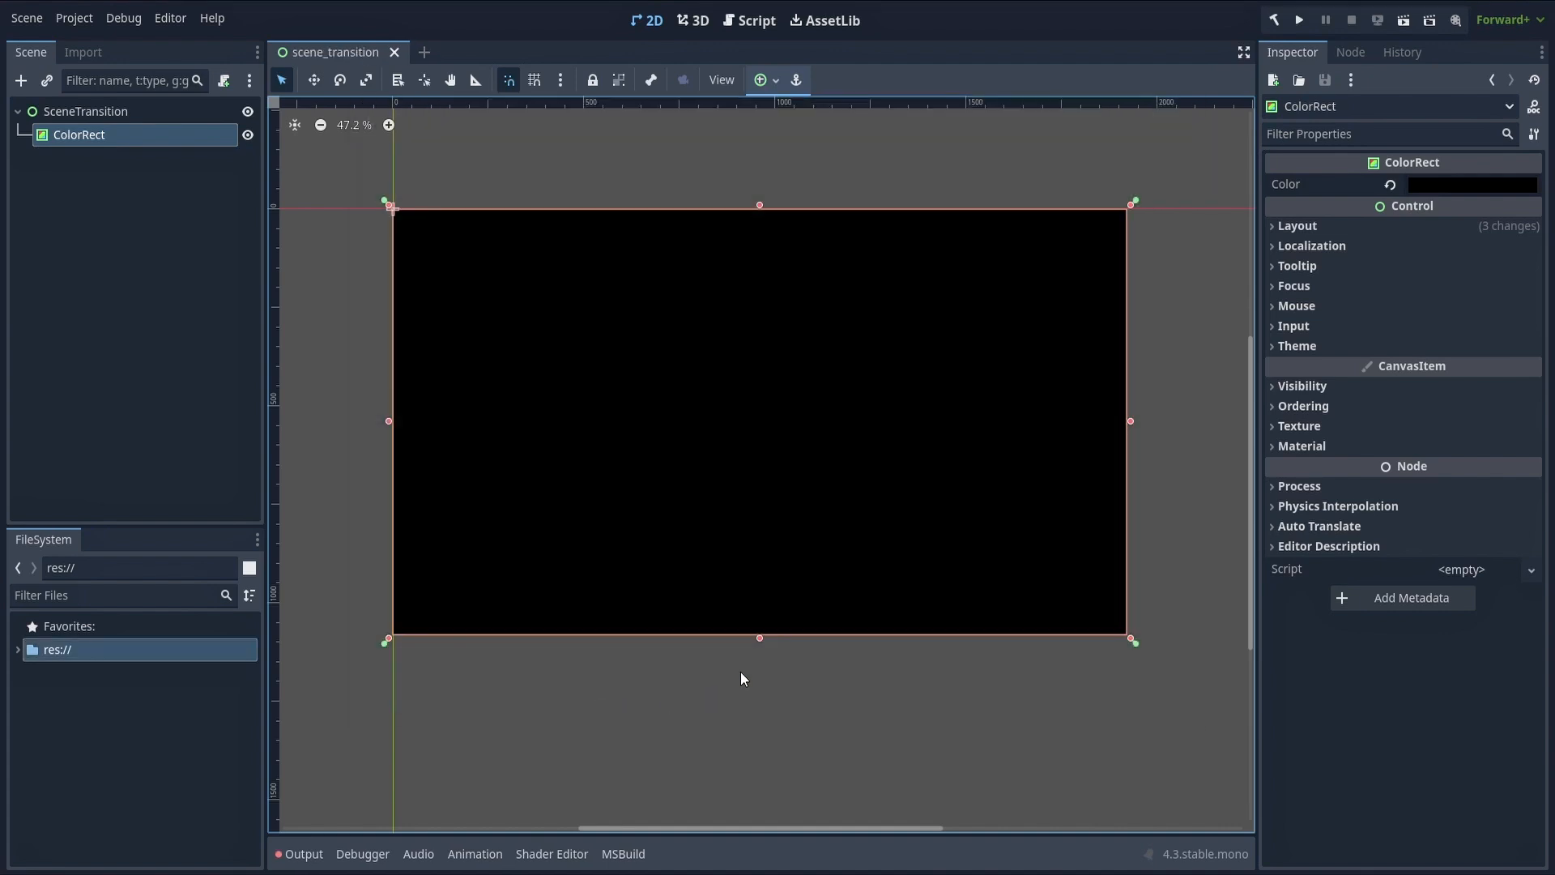
mouse_move(812, 373)
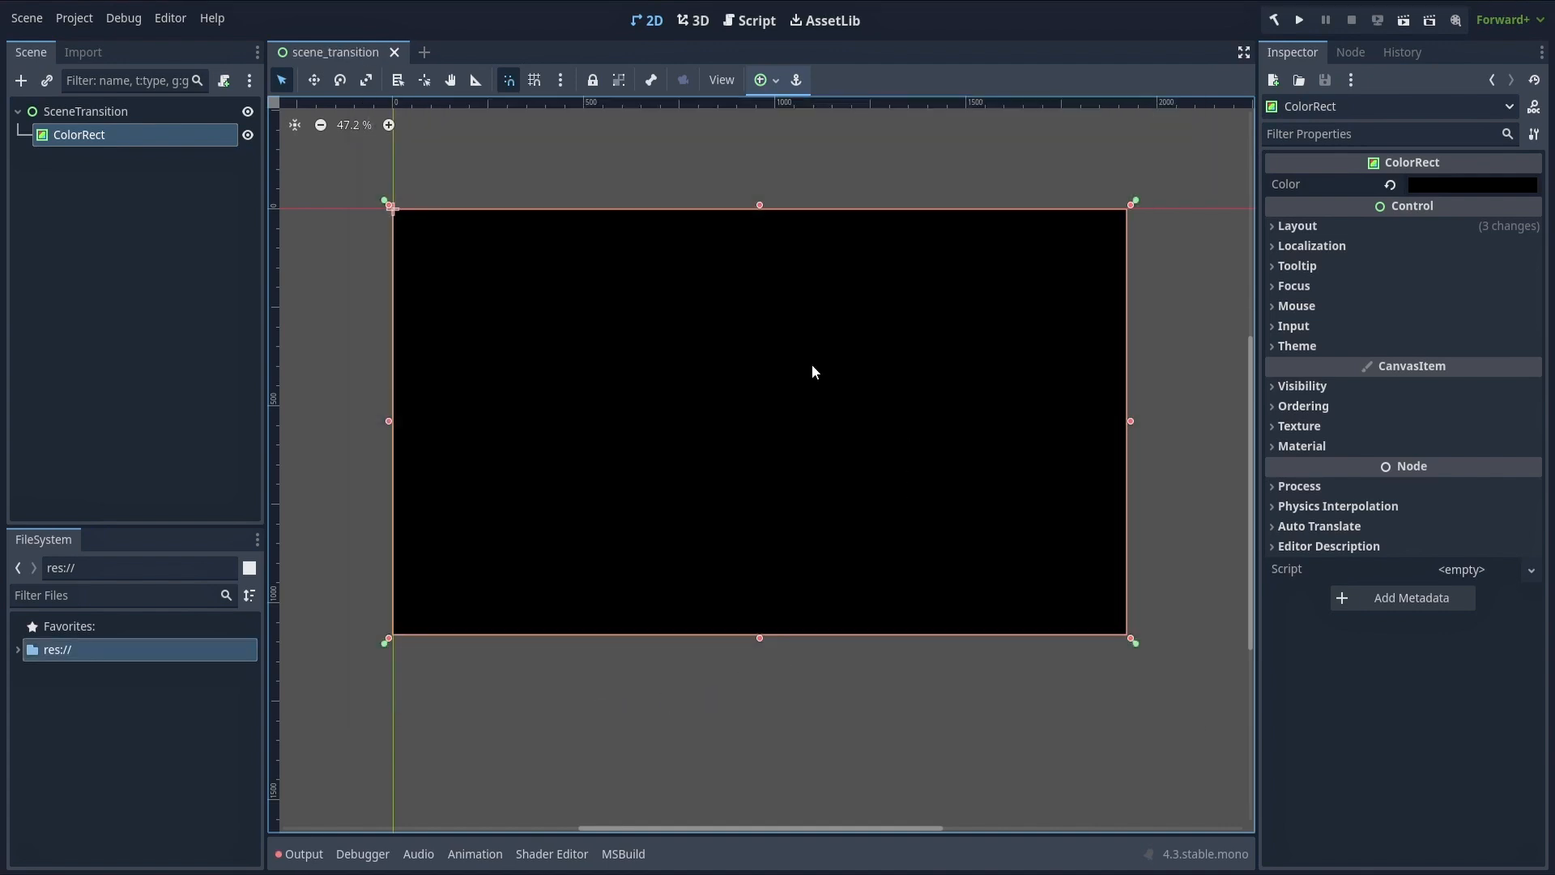
Register res://autoloads/scene_transition.tscn as the SceneTransition autoload in Project Settings
click(73, 18)
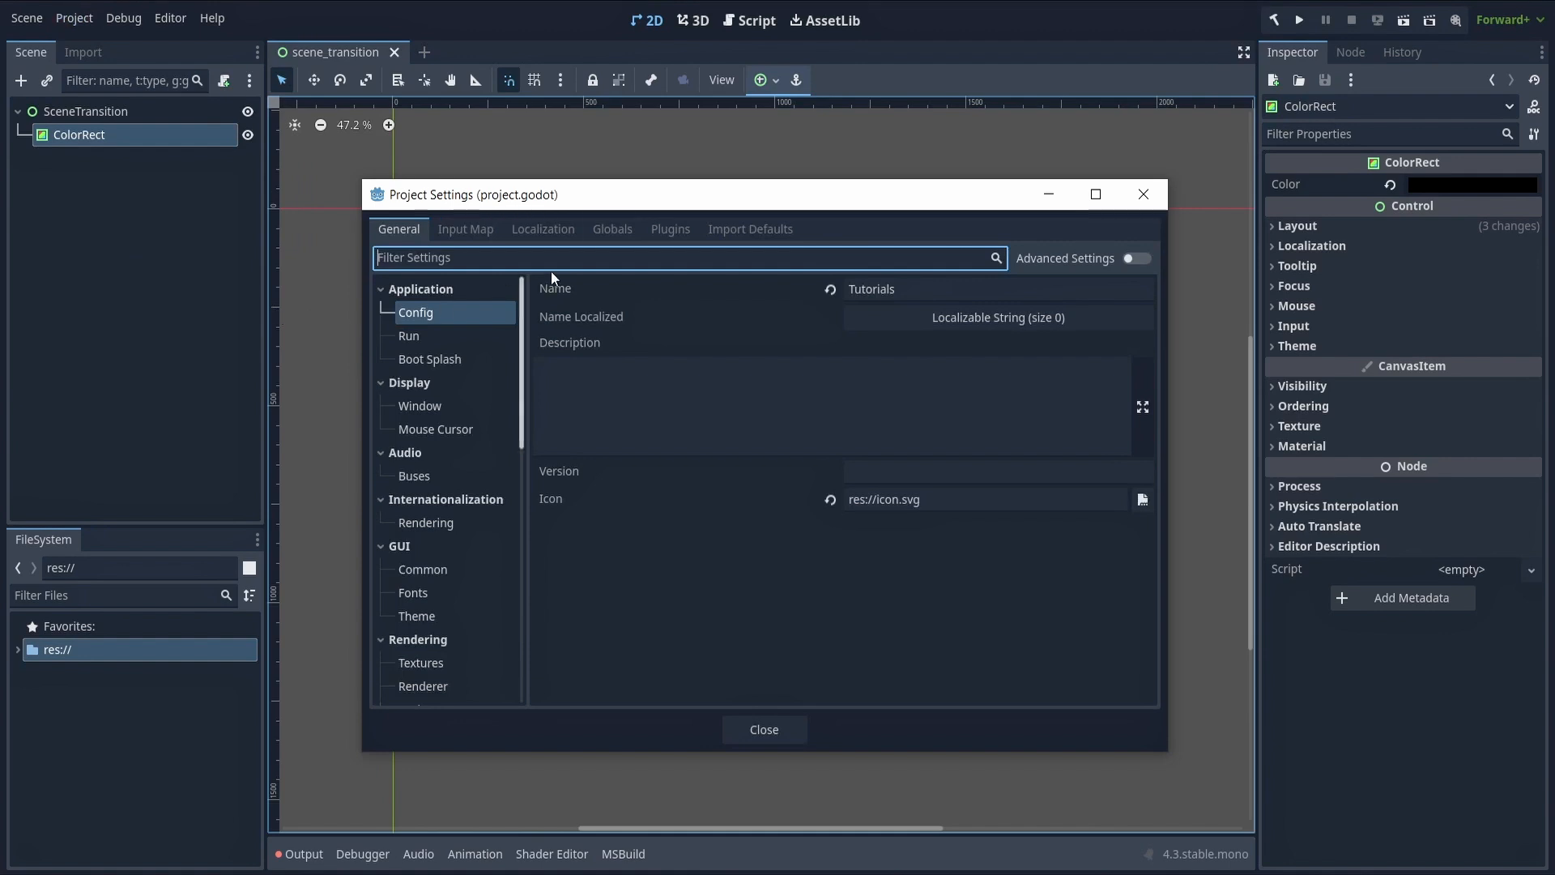
click(613, 228)
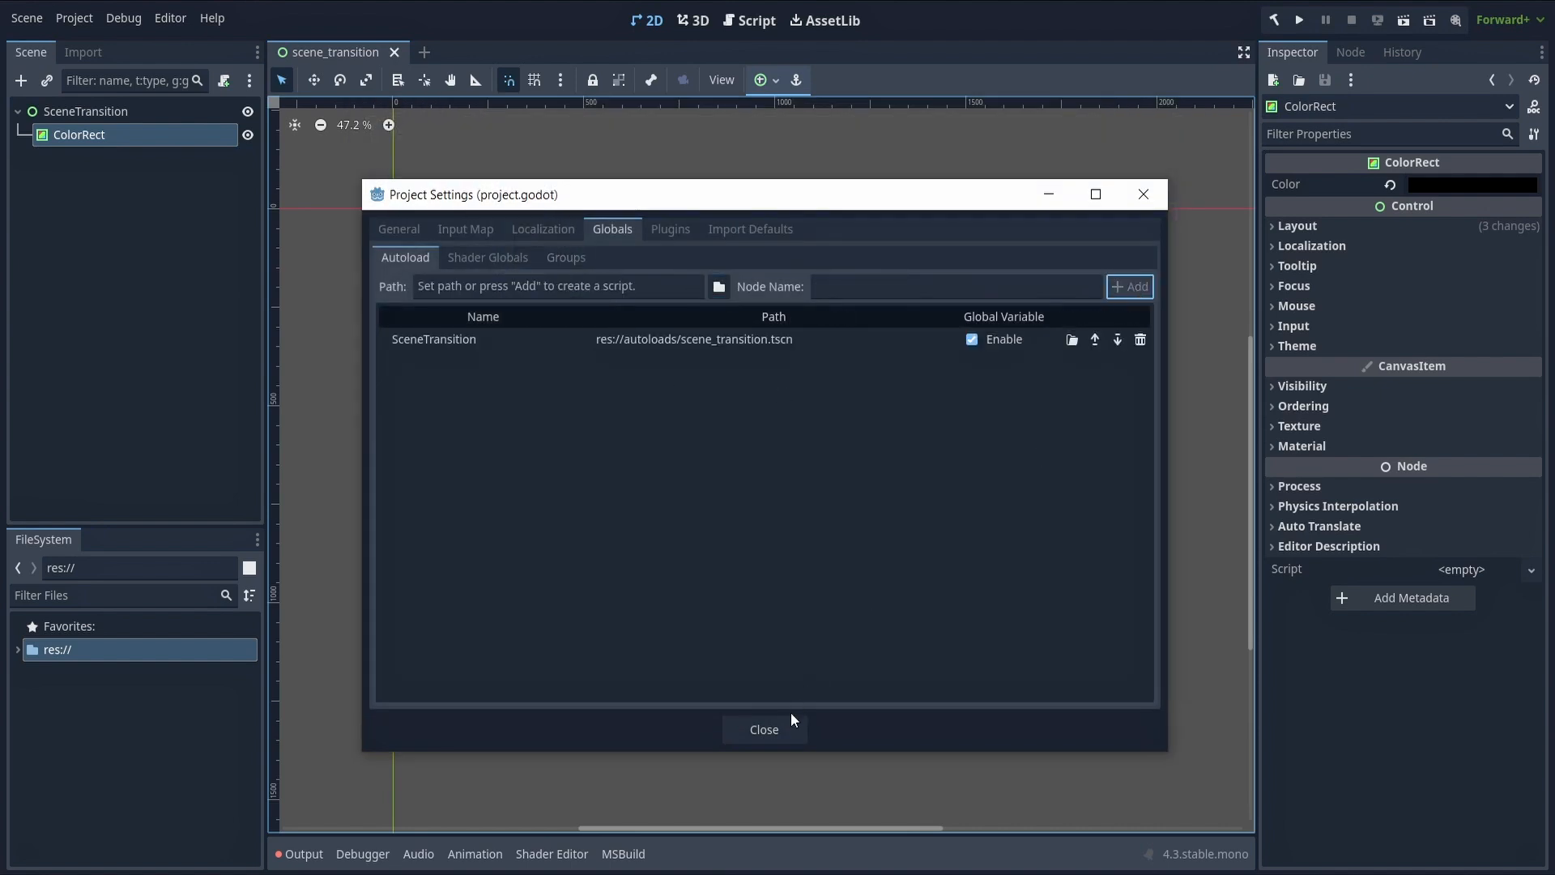
click(763, 729)
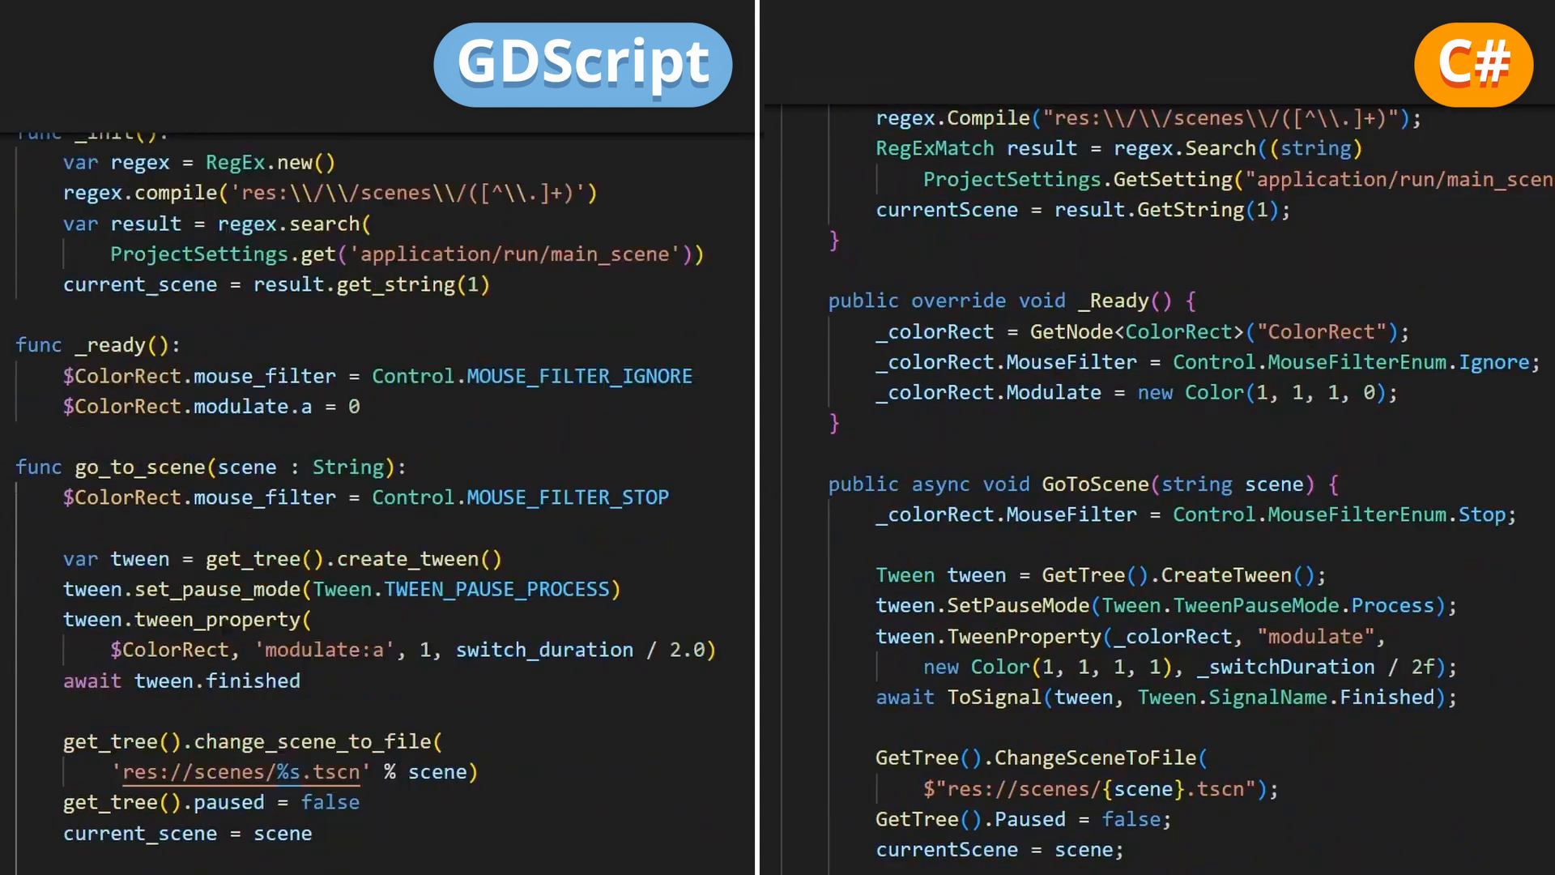
Review the fade script and the LoadingSpinner's idle rotation animation in the AnimationPlayer
scroll(down, 3)
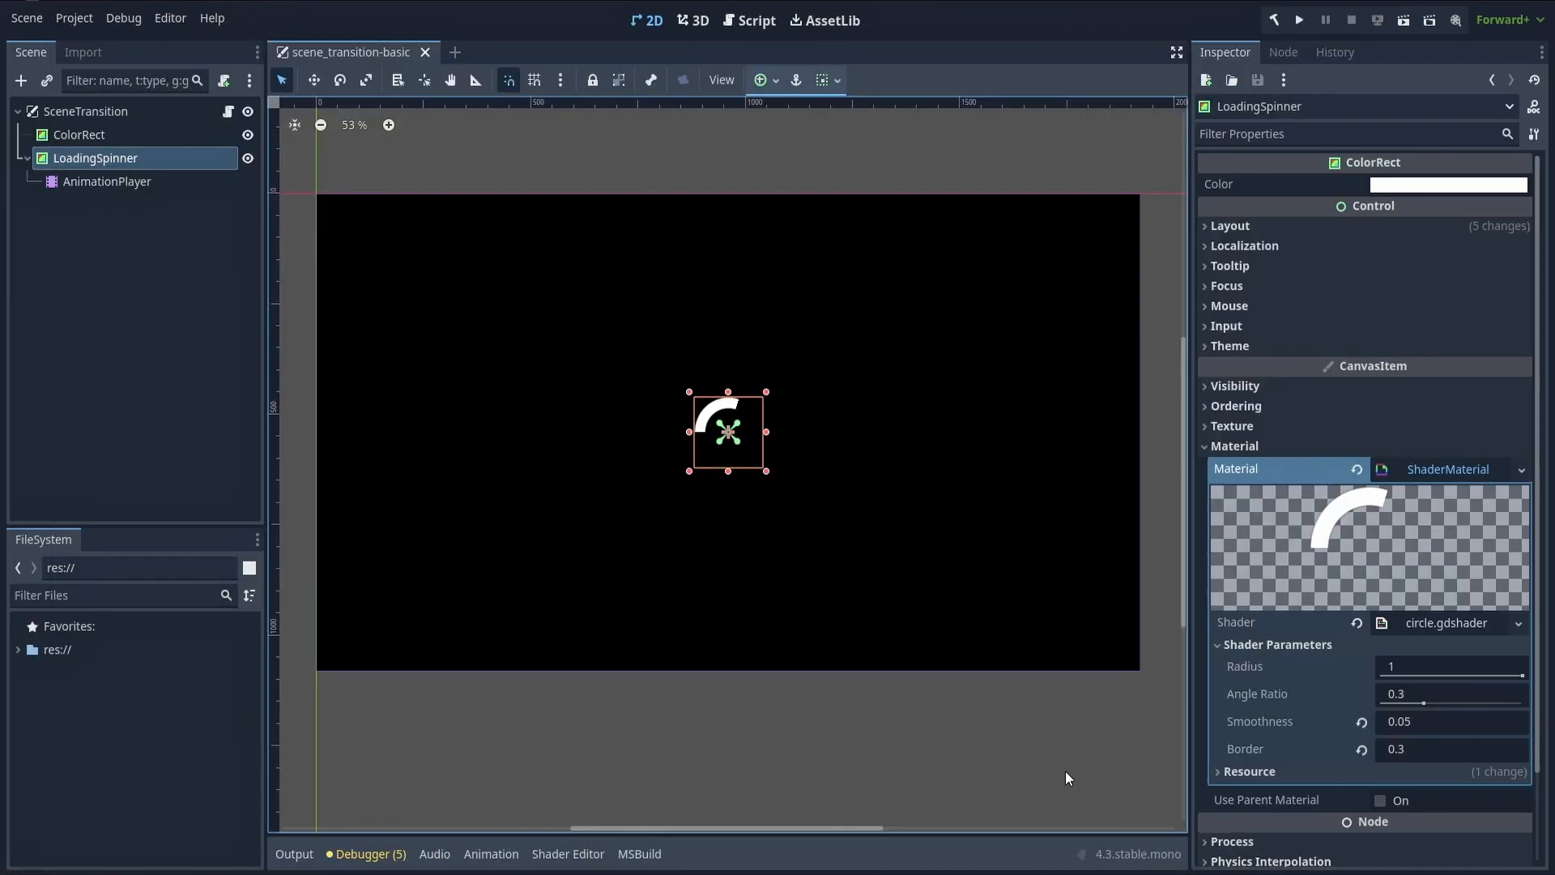
click(107, 182)
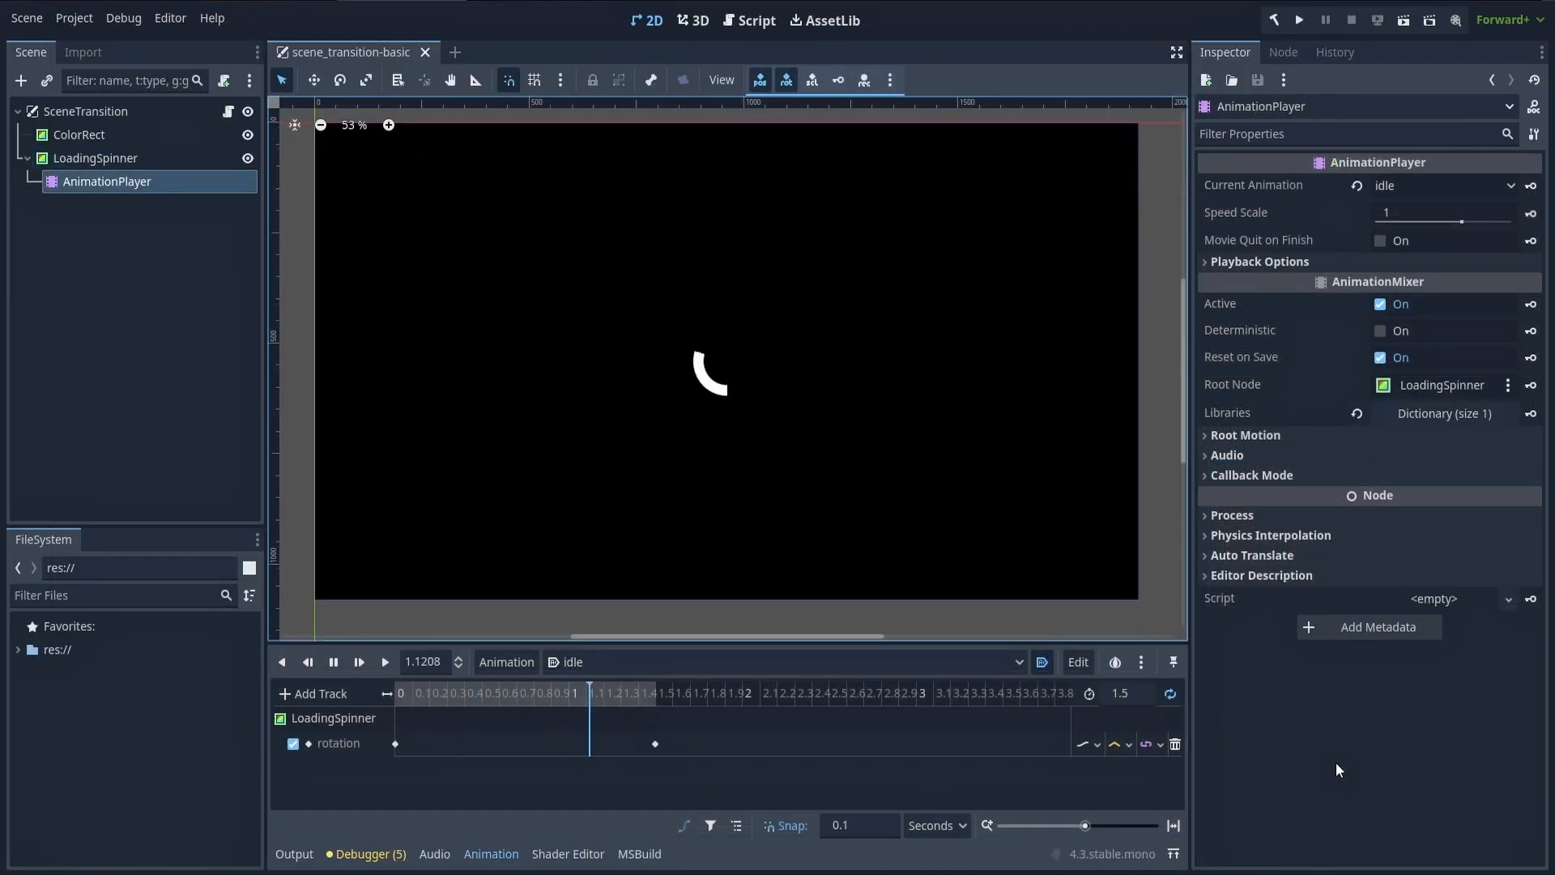